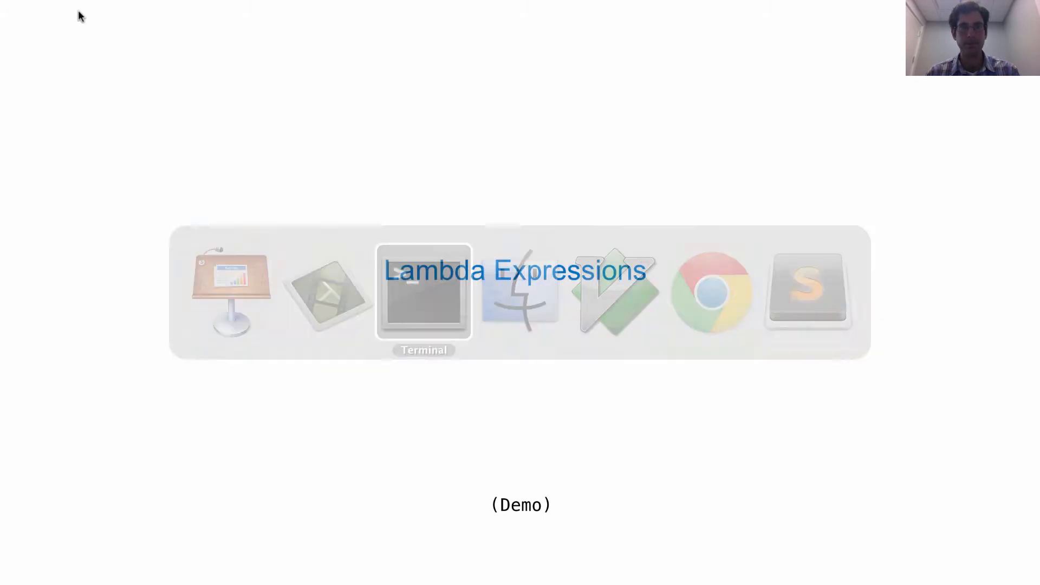
Step: Switch from the Keynote slide to the Terminal running the Python 3 interpreter
click(423, 291)
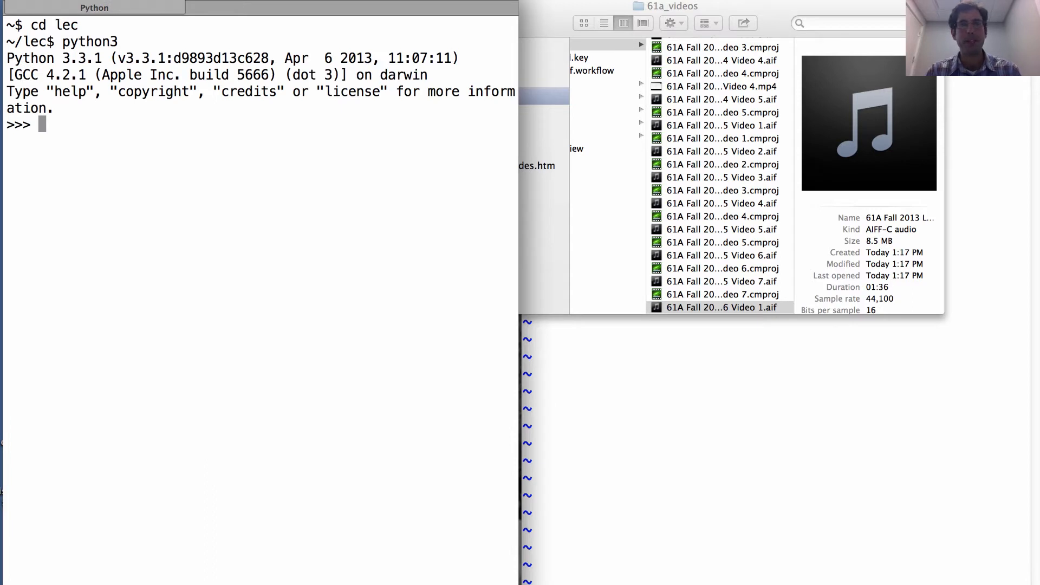
Step: Bind x = 10 and square = x * x, so evaluating square gives 100
text(x = 10)
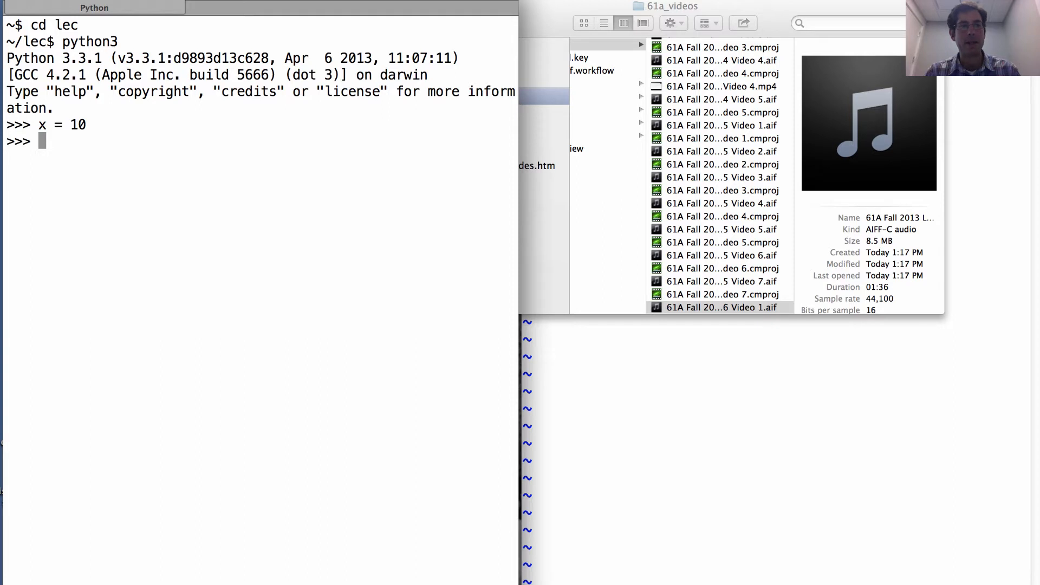
text(square =)
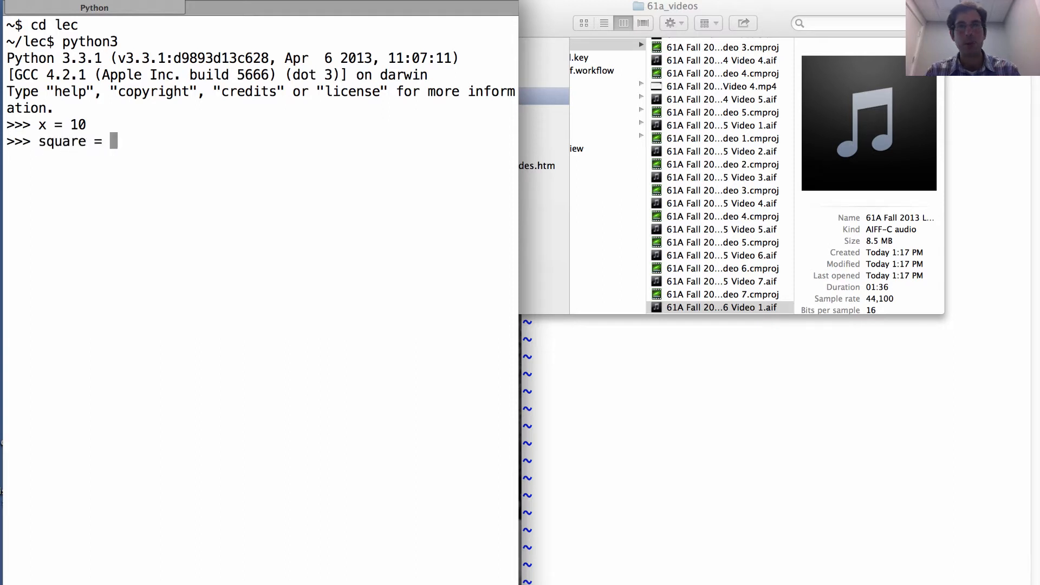
text(x)
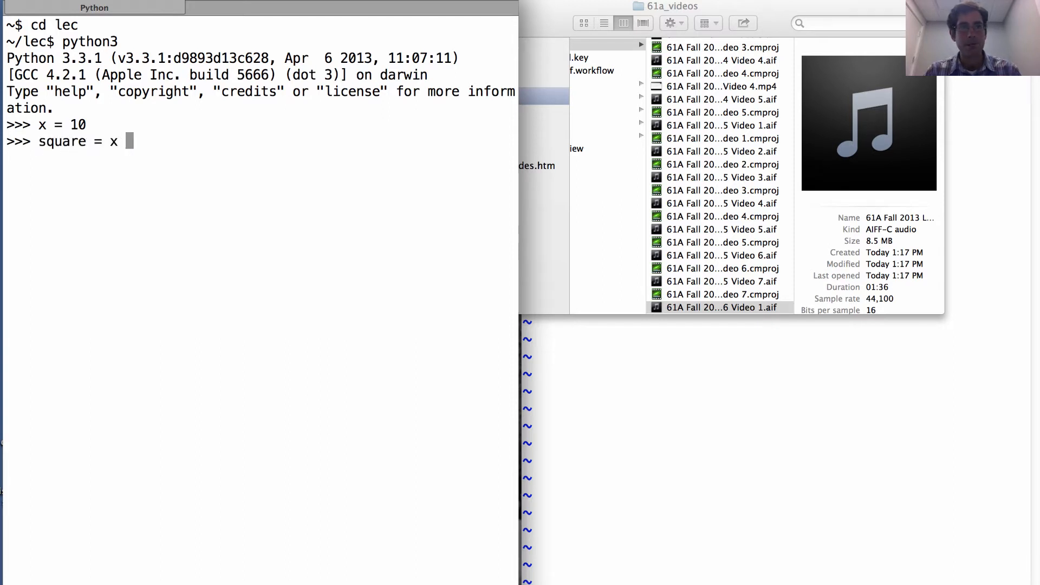
text(* x)
text(square)
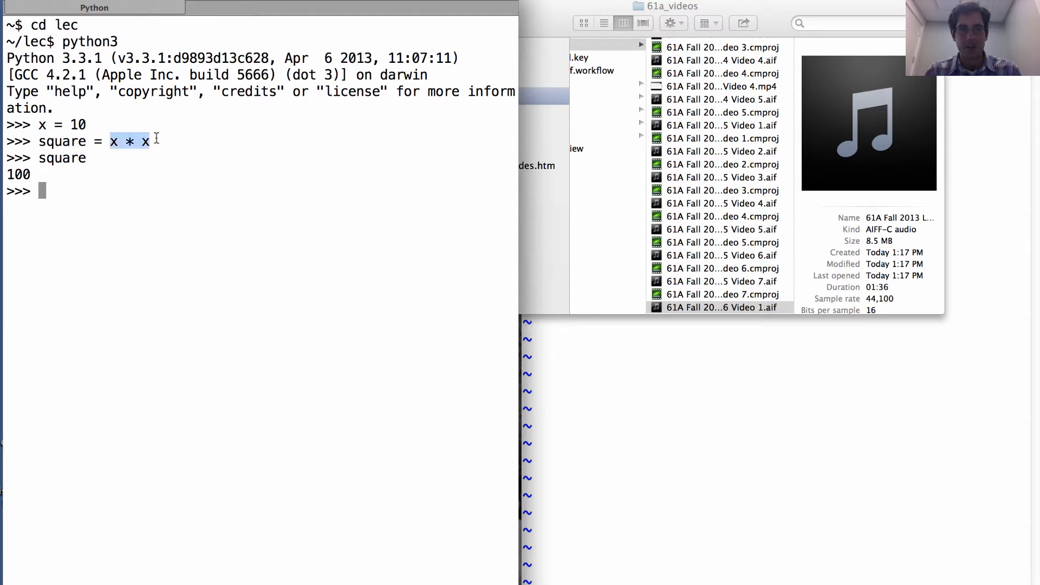
click(200, 226)
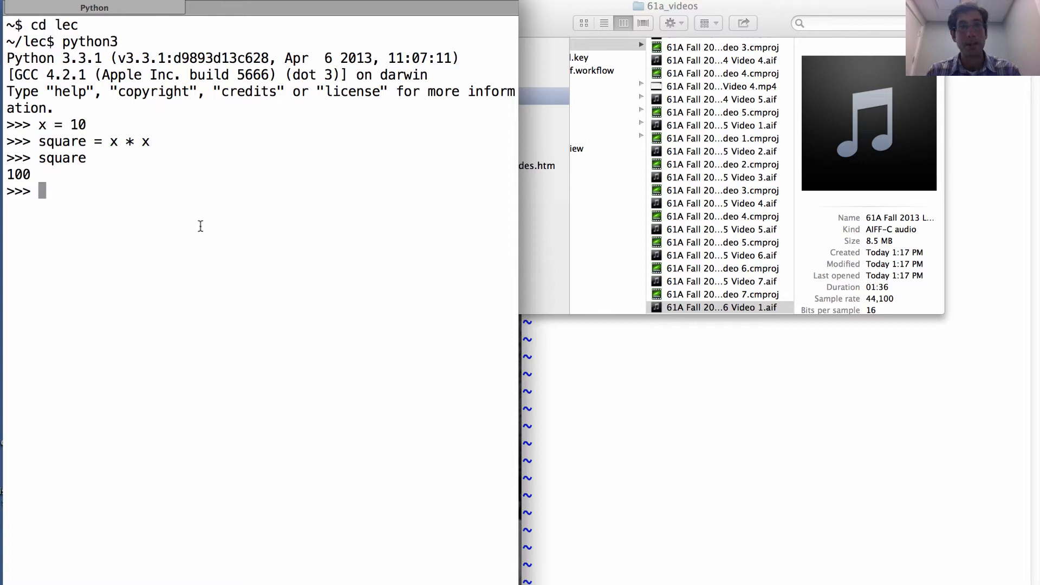
mouse_move(342, 149)
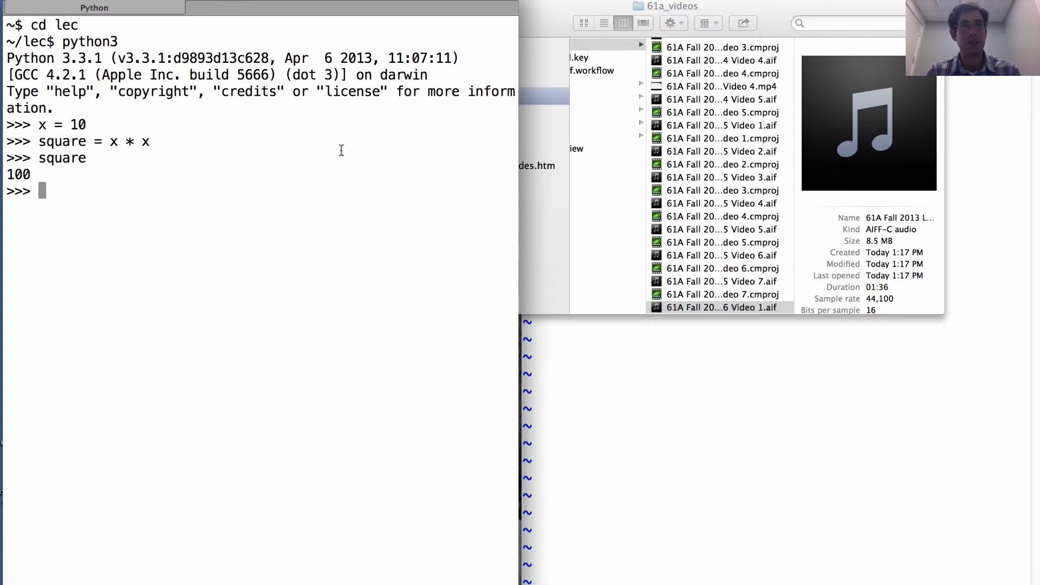
Step: Rebind square to lambda x: x * x, show it as <lambda>, and call it to get 16
text(square =)
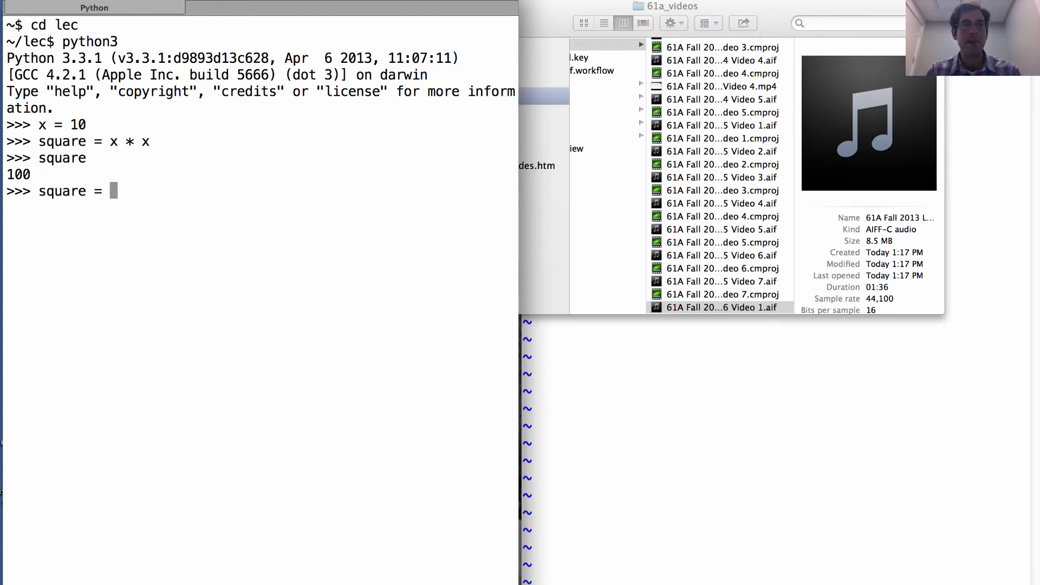
text(lambda x)
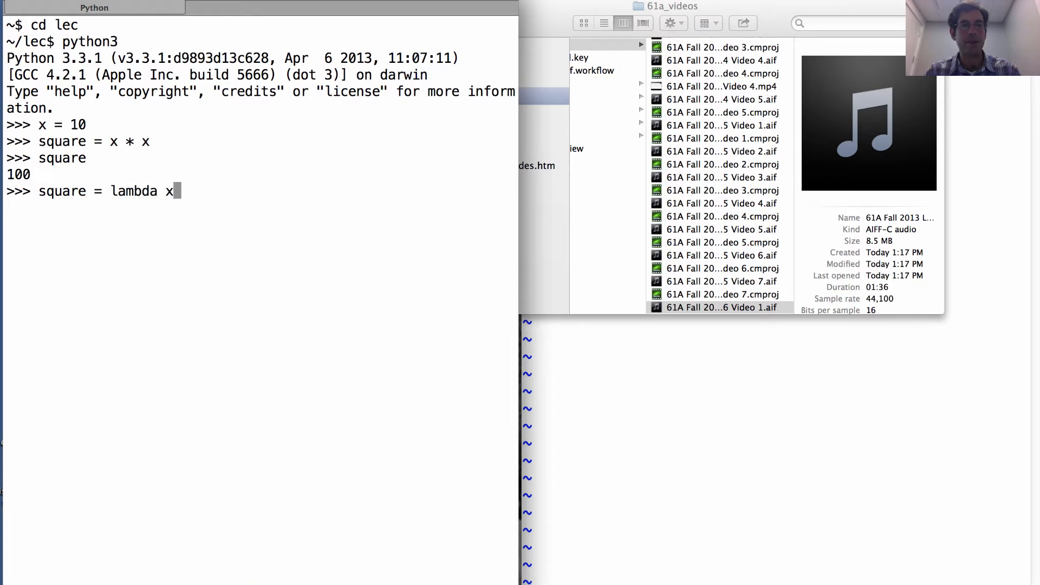
text(:)
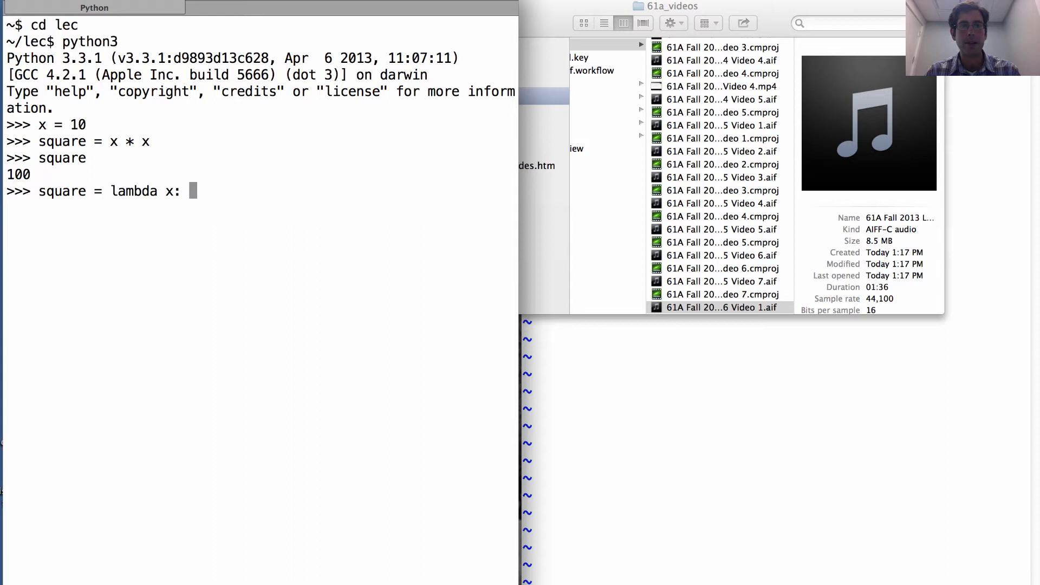
text(x * x)
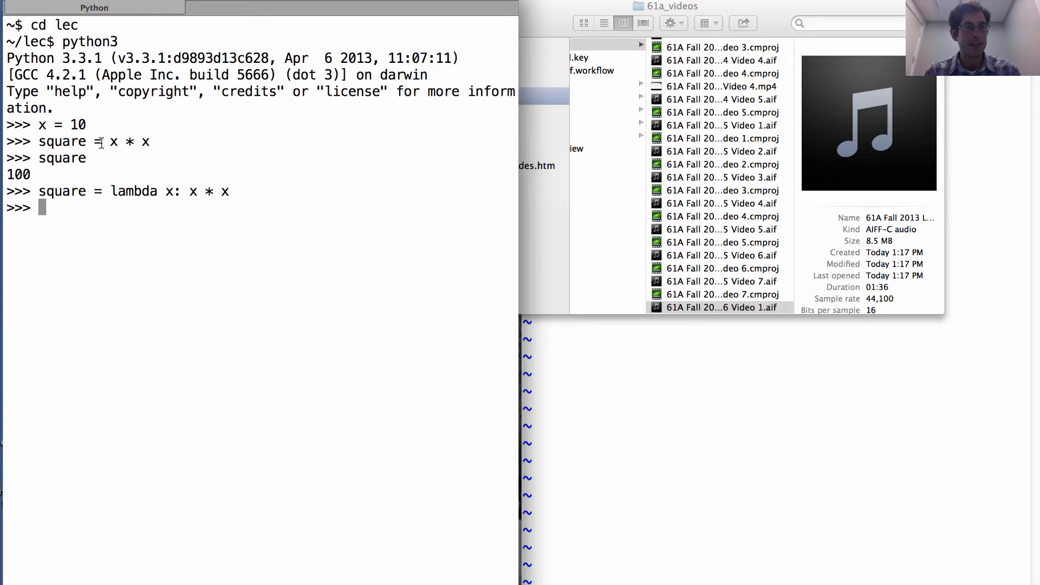
text(square)
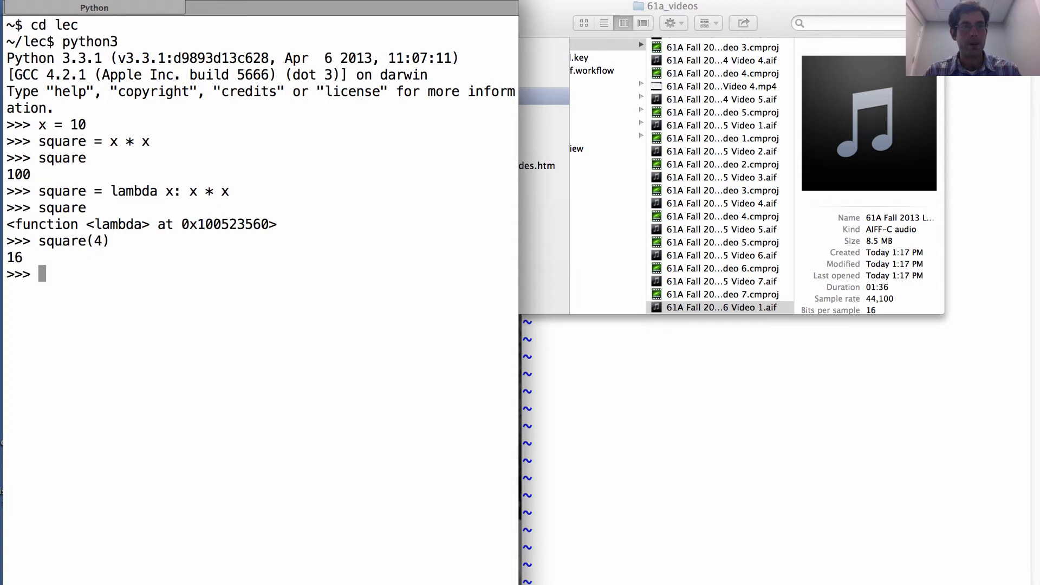
text(square(x))
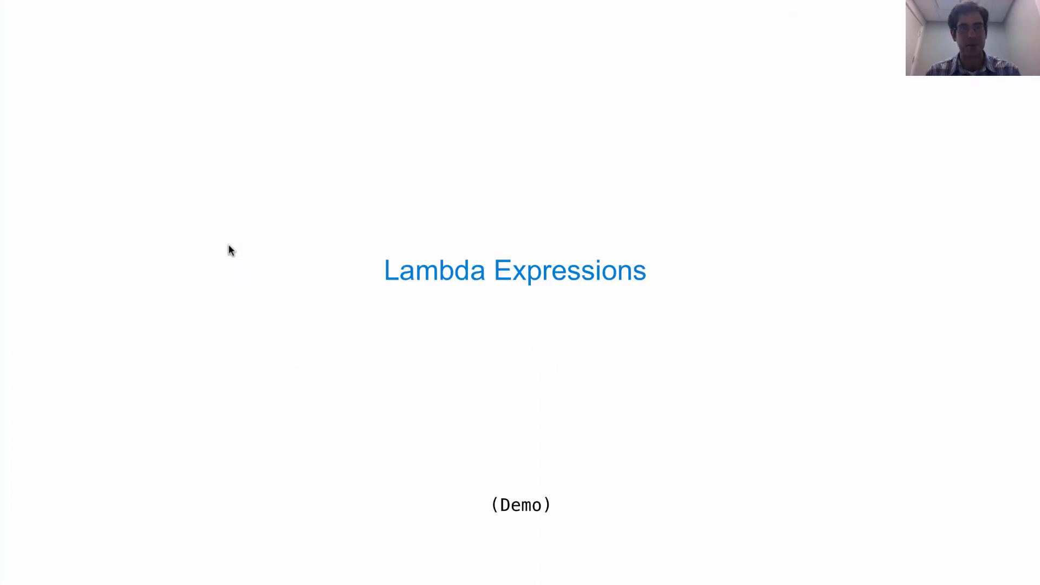
Step: Advance the Lambda Expressions slide build in Keynote
key(Right)
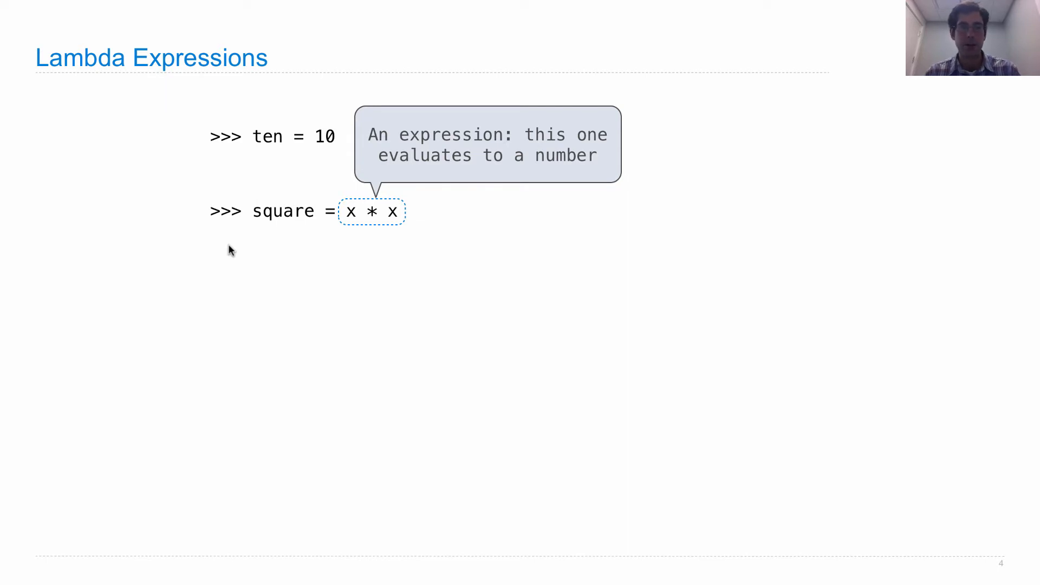
mouse_move(387, 246)
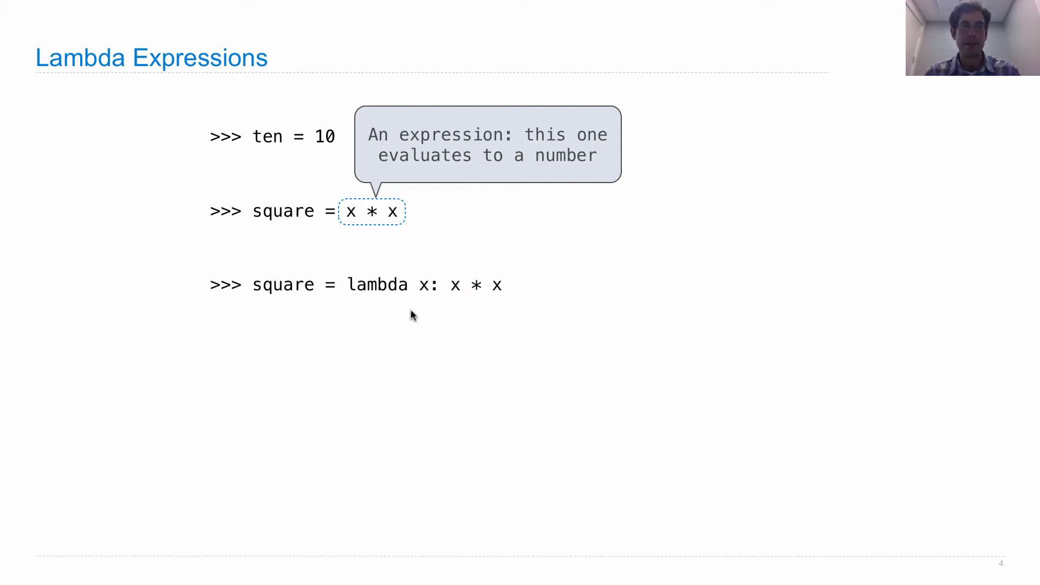
mouse_move(449, 261)
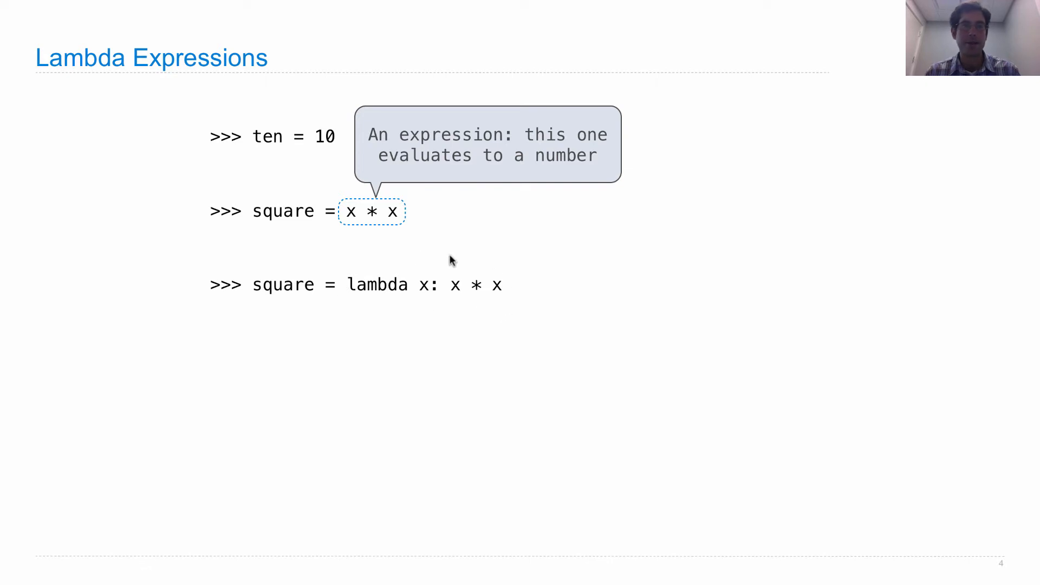
mouse_move(516, 314)
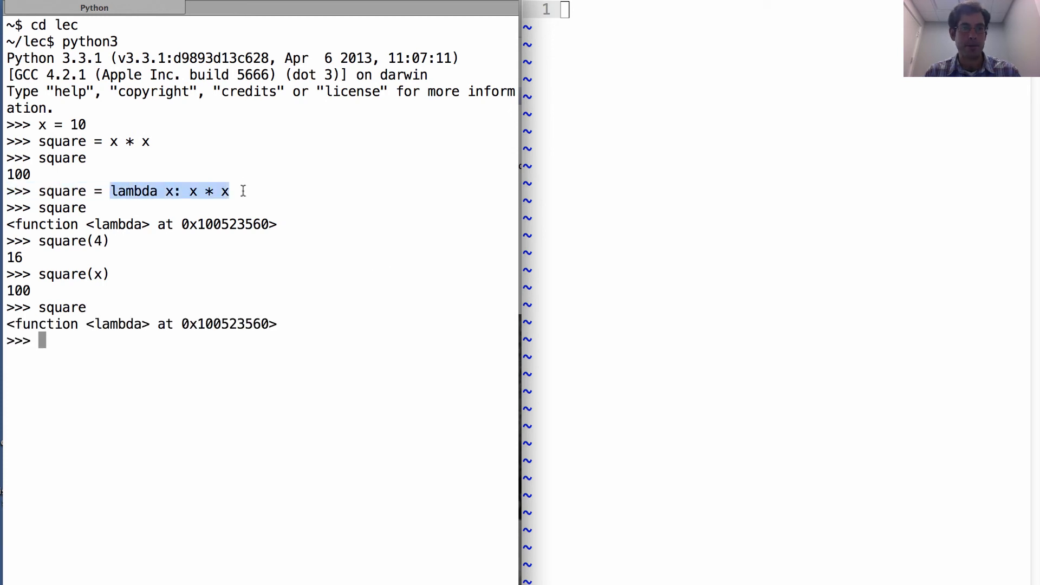
Step: Redefine square with def square(x): return x * x and compare <function square> to <lambda>
double_click(115, 324)
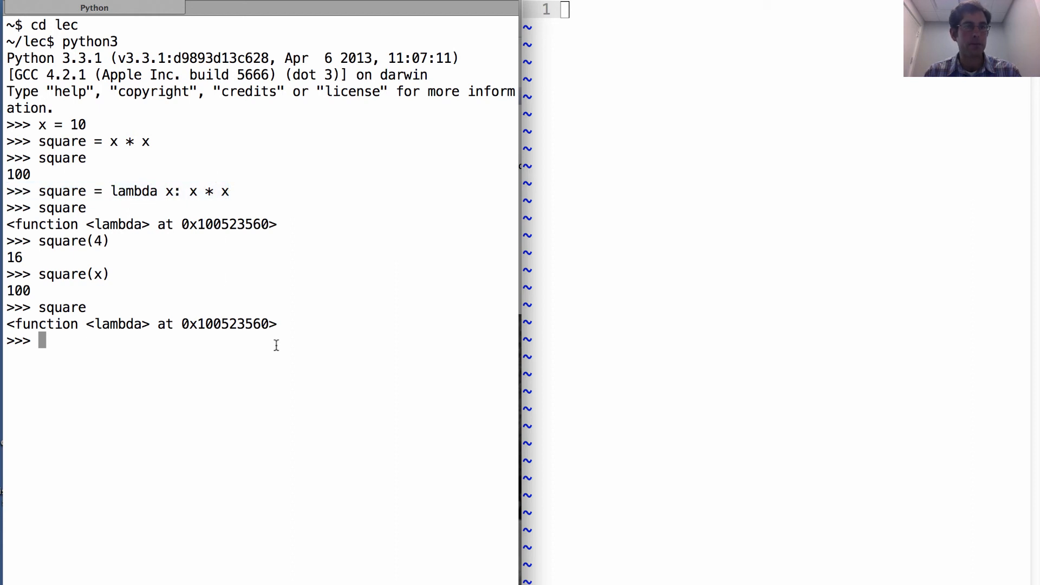
text(def square(x):)
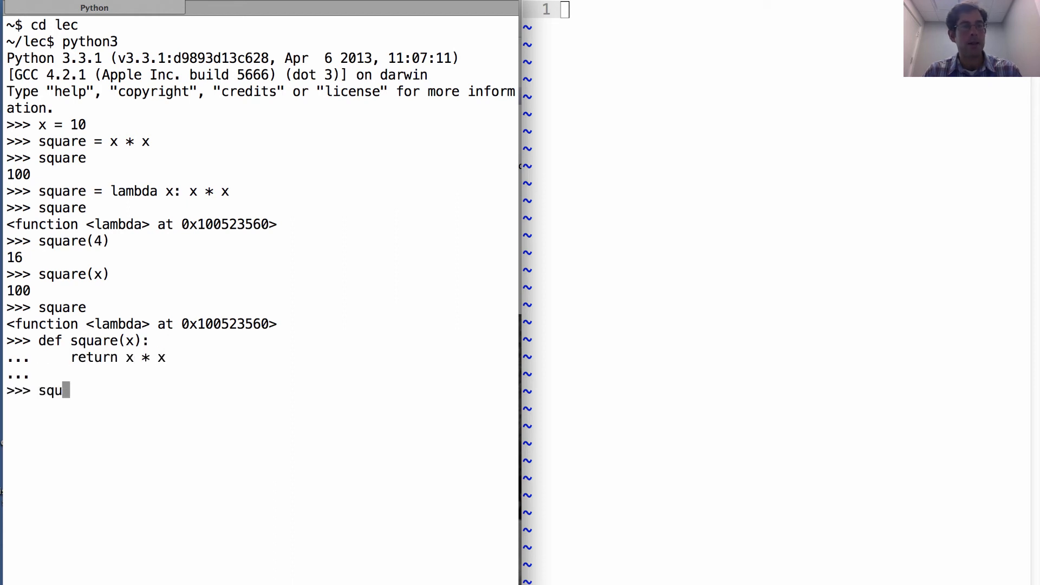
key(Return)
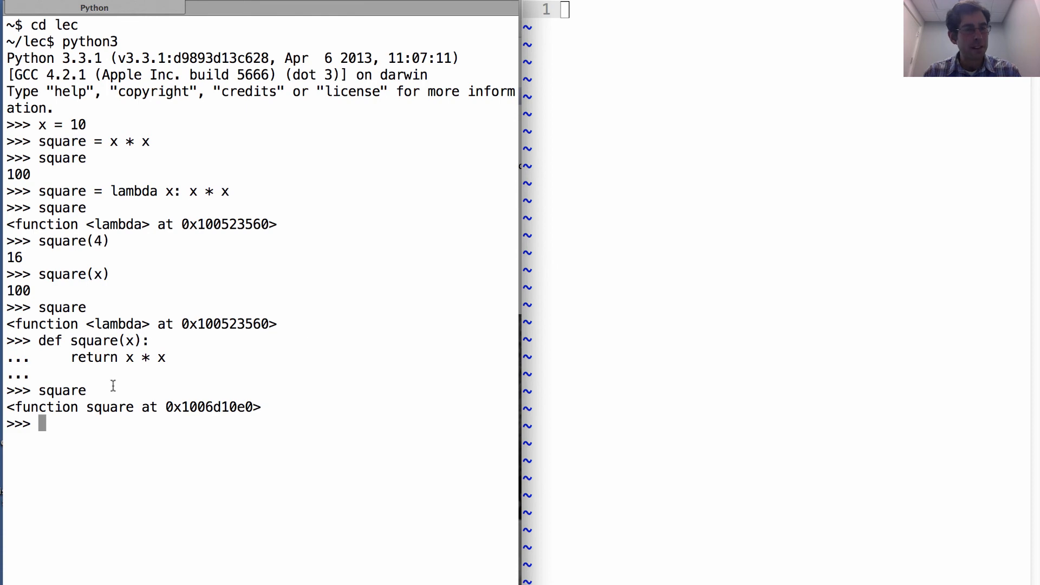
double_click(117, 324)
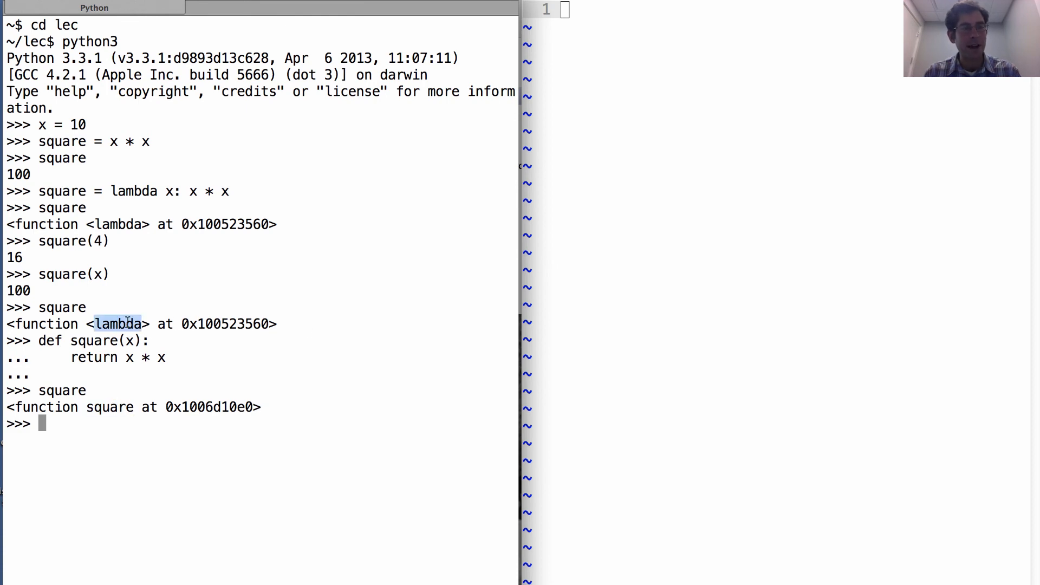